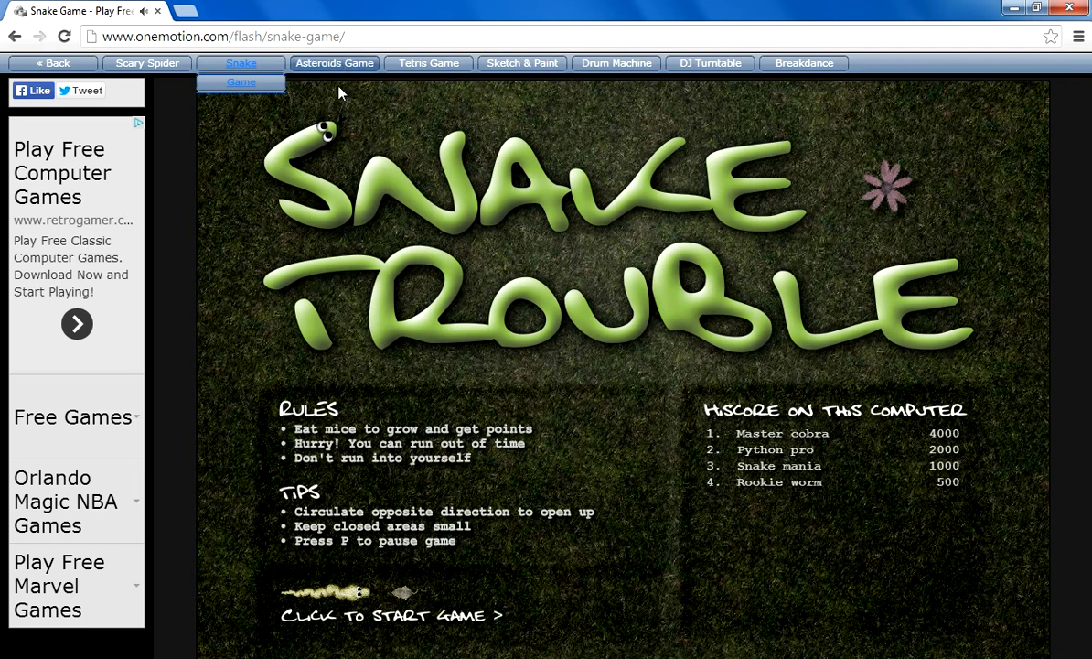
- Start a Snake Trouble round and play it to game over at 250 points
{"action": "left_click", "coordinate": [392, 614]}
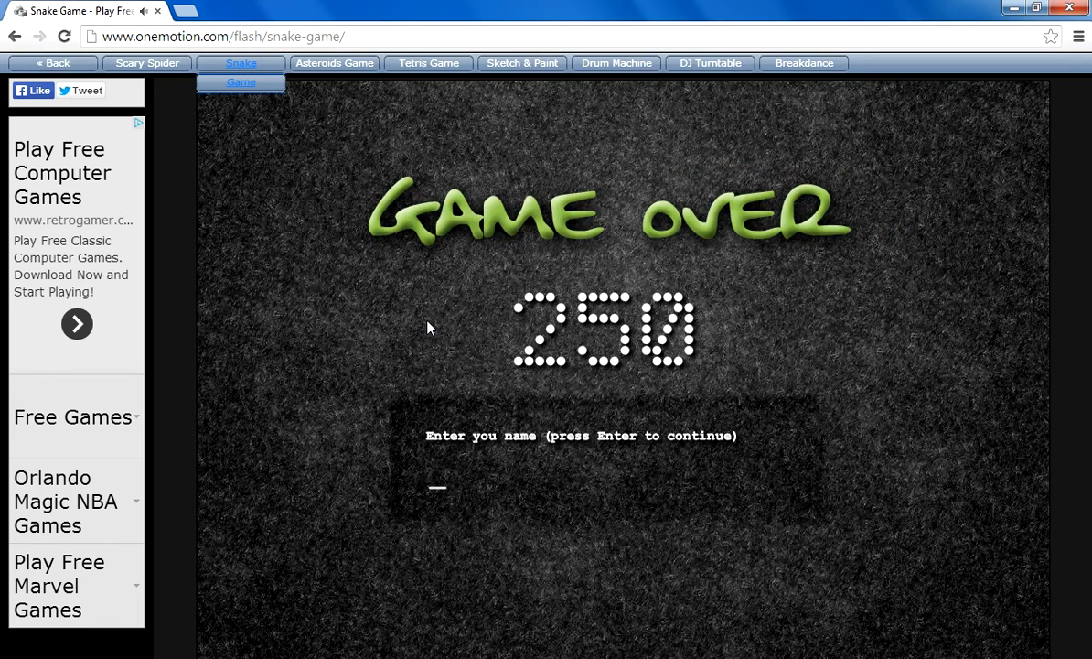
{"action": "mouse_move", "coordinate": [464, 480]}
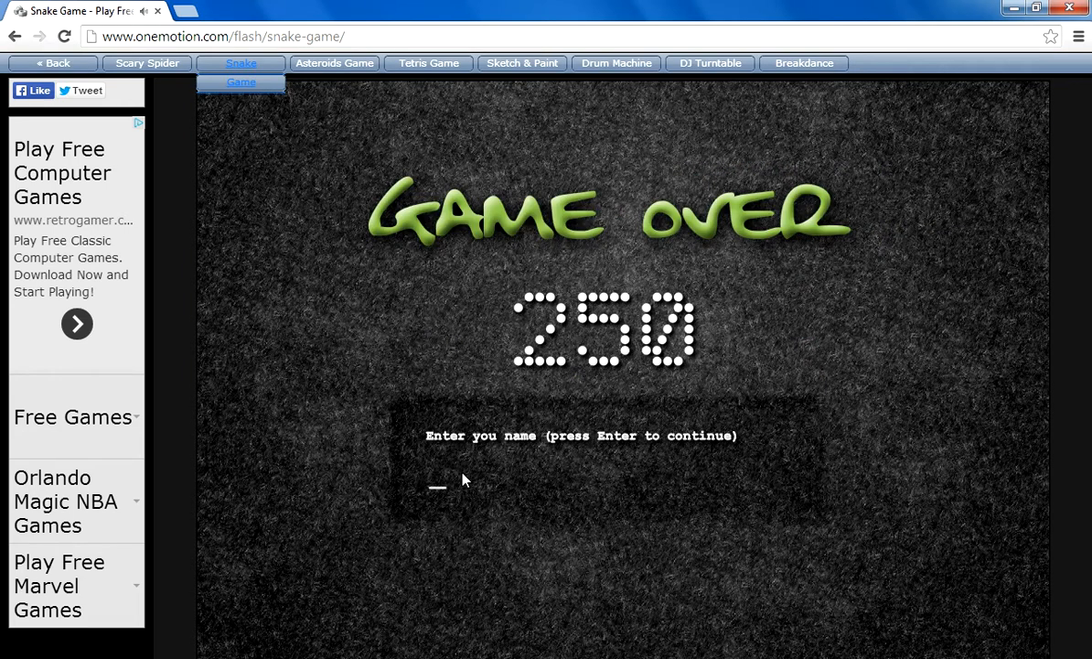
- Dismiss the name prompt with Enter to reach the title screen's high-score table
{"action": "key", "text": "Return"}
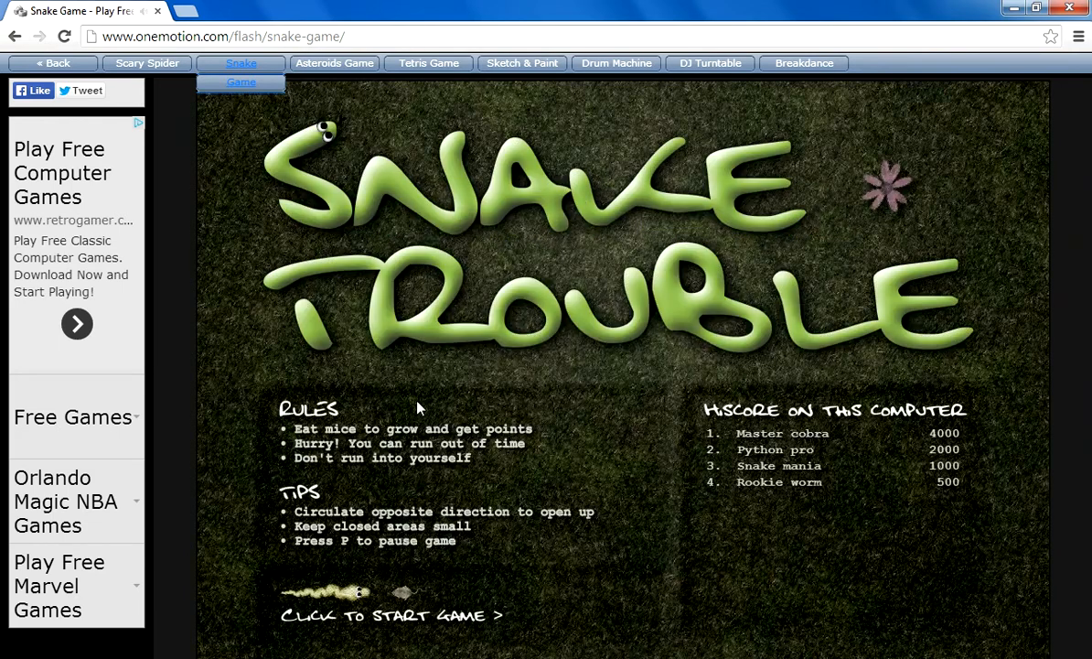
- Start a new Snake Trouble round and play until game over at 950
{"action": "left_click", "coordinate": [391, 615]}
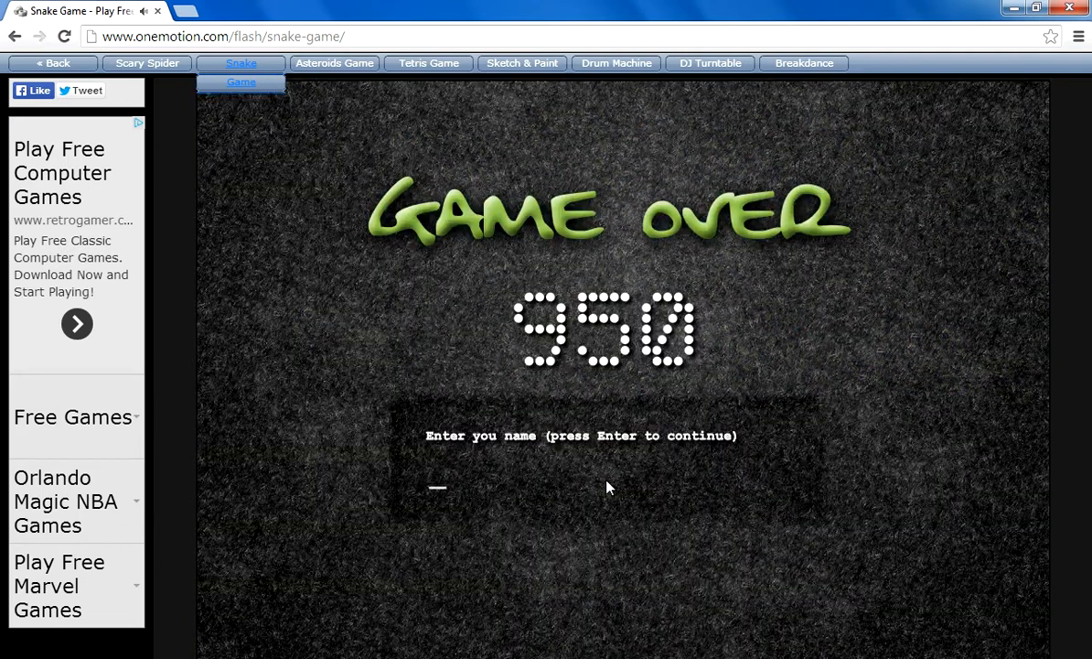
- Skip the 950 name prompt, then play a new round to game over at 200
{"action": "key", "text": "Return"}
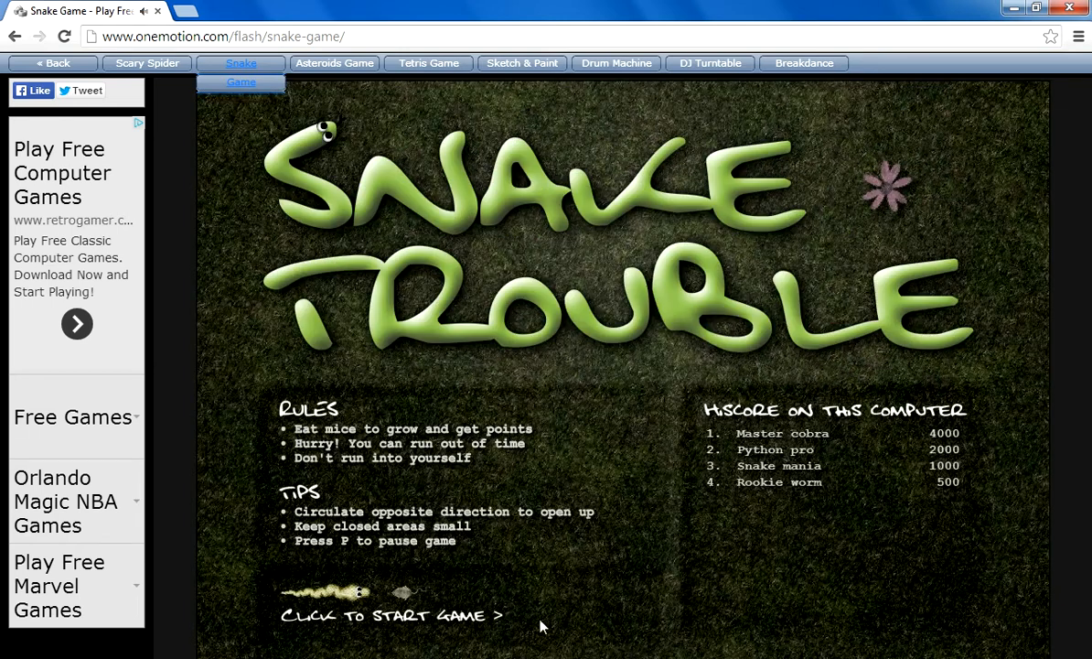
{"action": "left_click", "coordinate": [391, 615]}
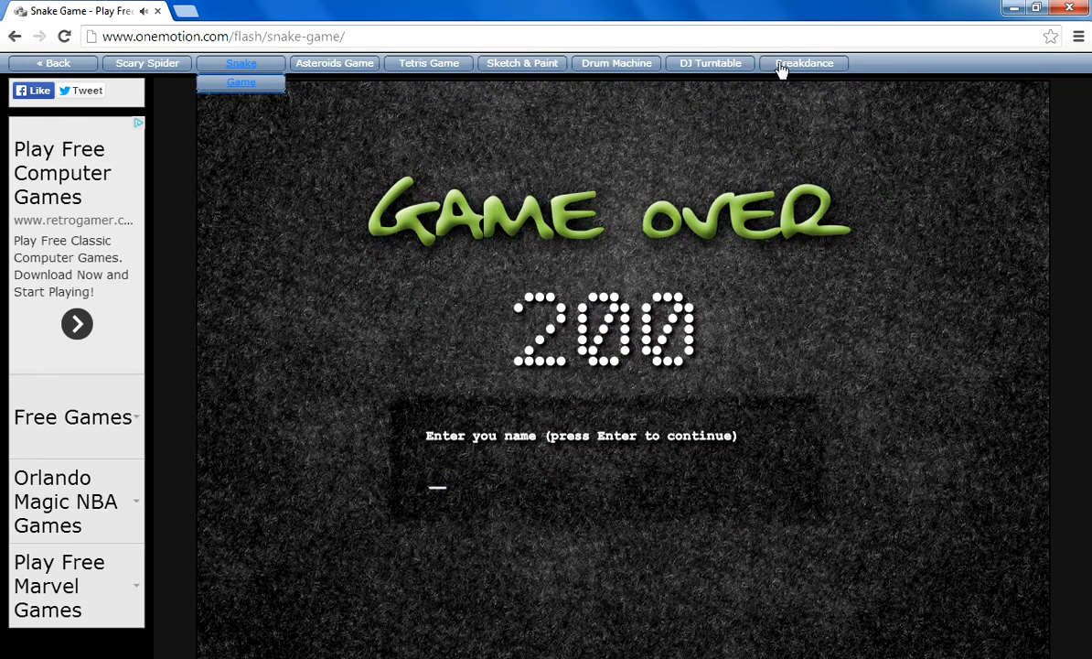
- Follow the Breakdance link in the onemotion navigation bar to the dancing toy
{"action": "left_click", "coordinate": [803, 63]}
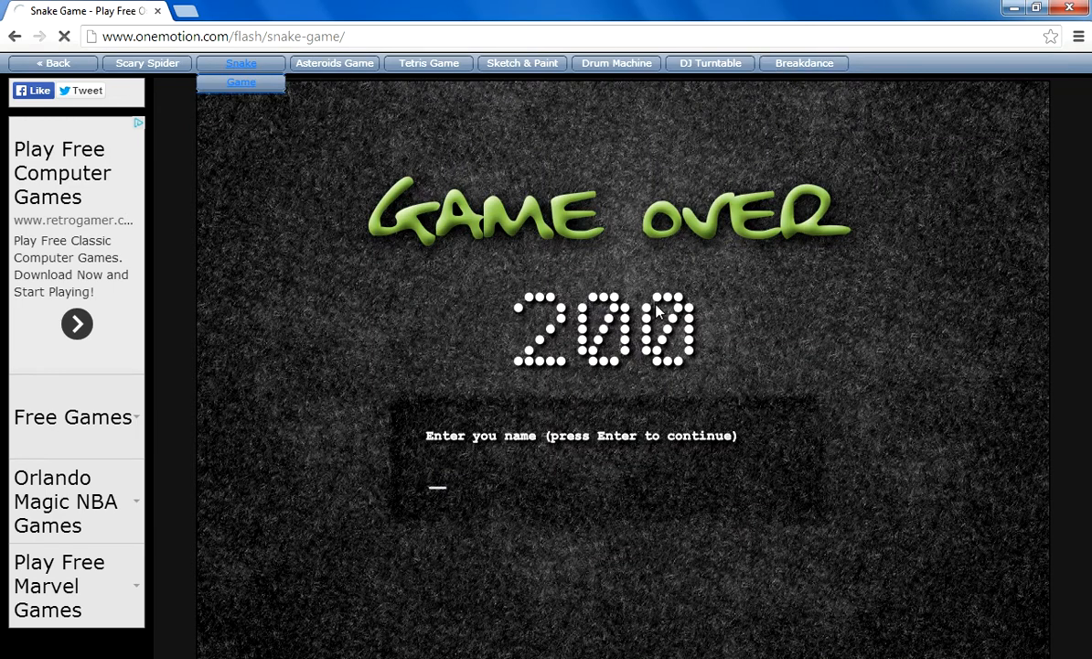
{"action": "left_click", "coordinate": [804, 63]}
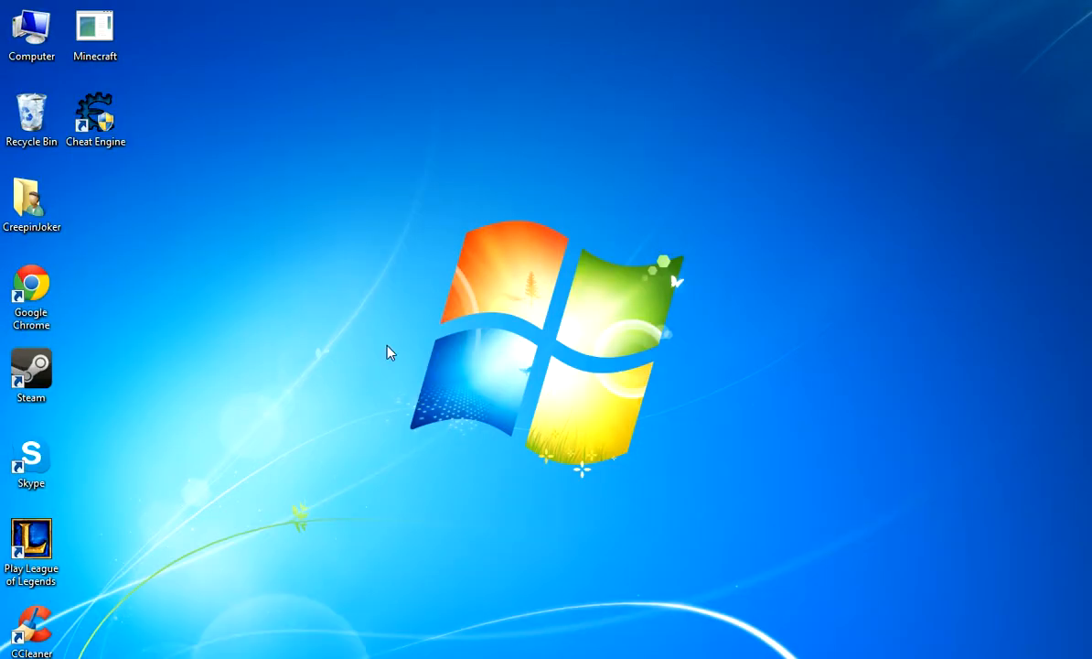
{"action": "mouse_move", "coordinate": [339, 653]}
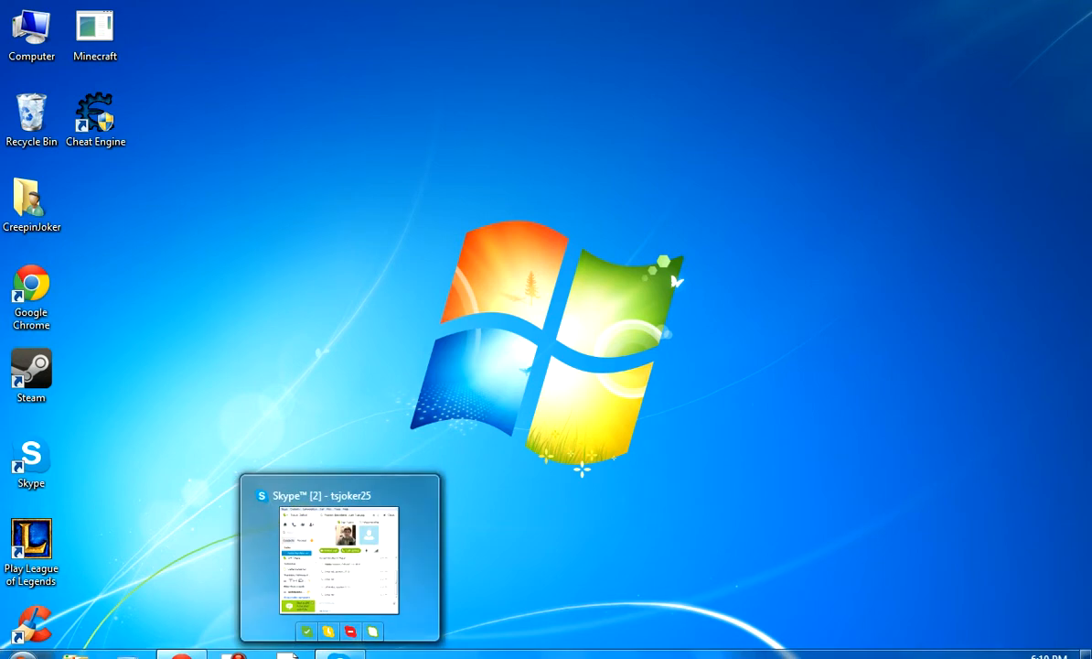
{"action": "mouse_move", "coordinate": [211, 635]}
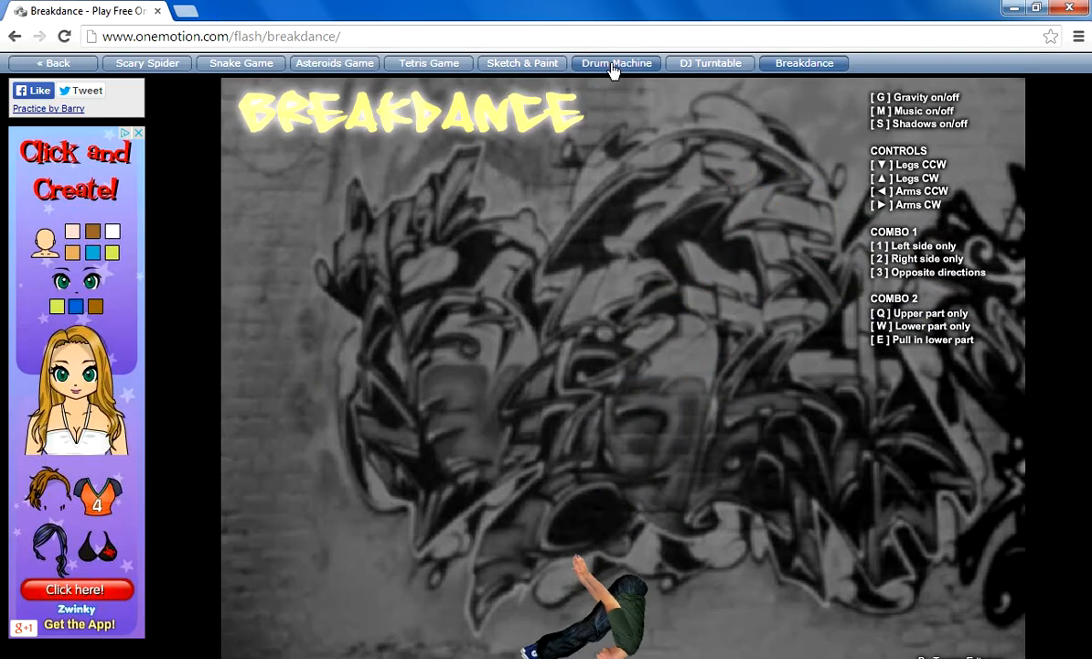
- Follow the Drum Machine link in the onemotion navigation bar
{"action": "left_click", "coordinate": [617, 64]}
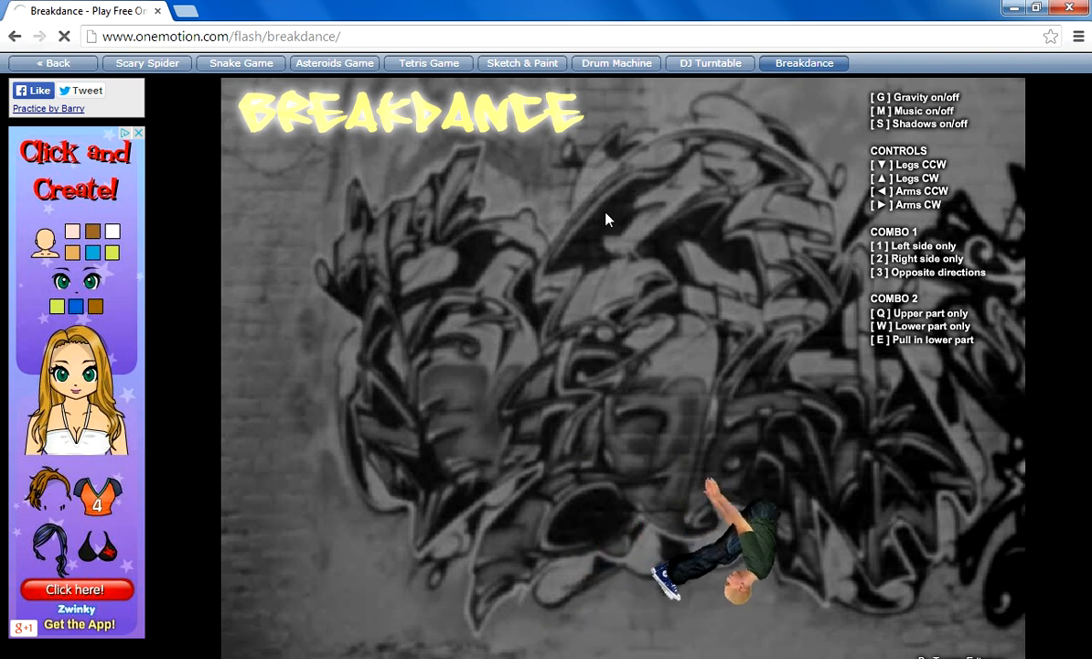
{"action": "left_click", "coordinate": [615, 62]}
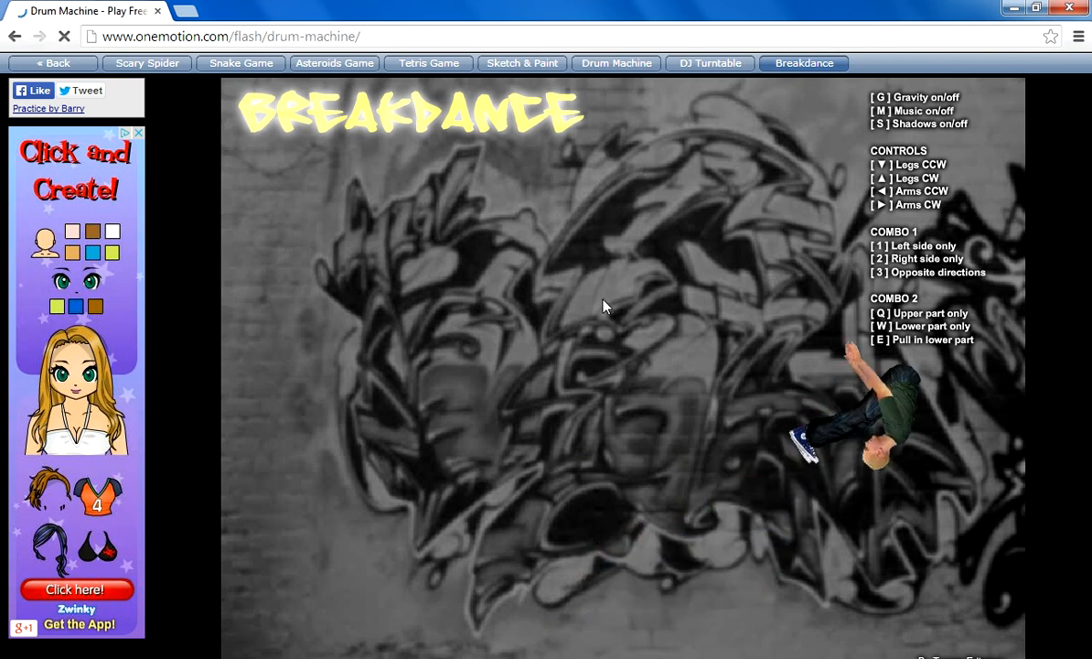